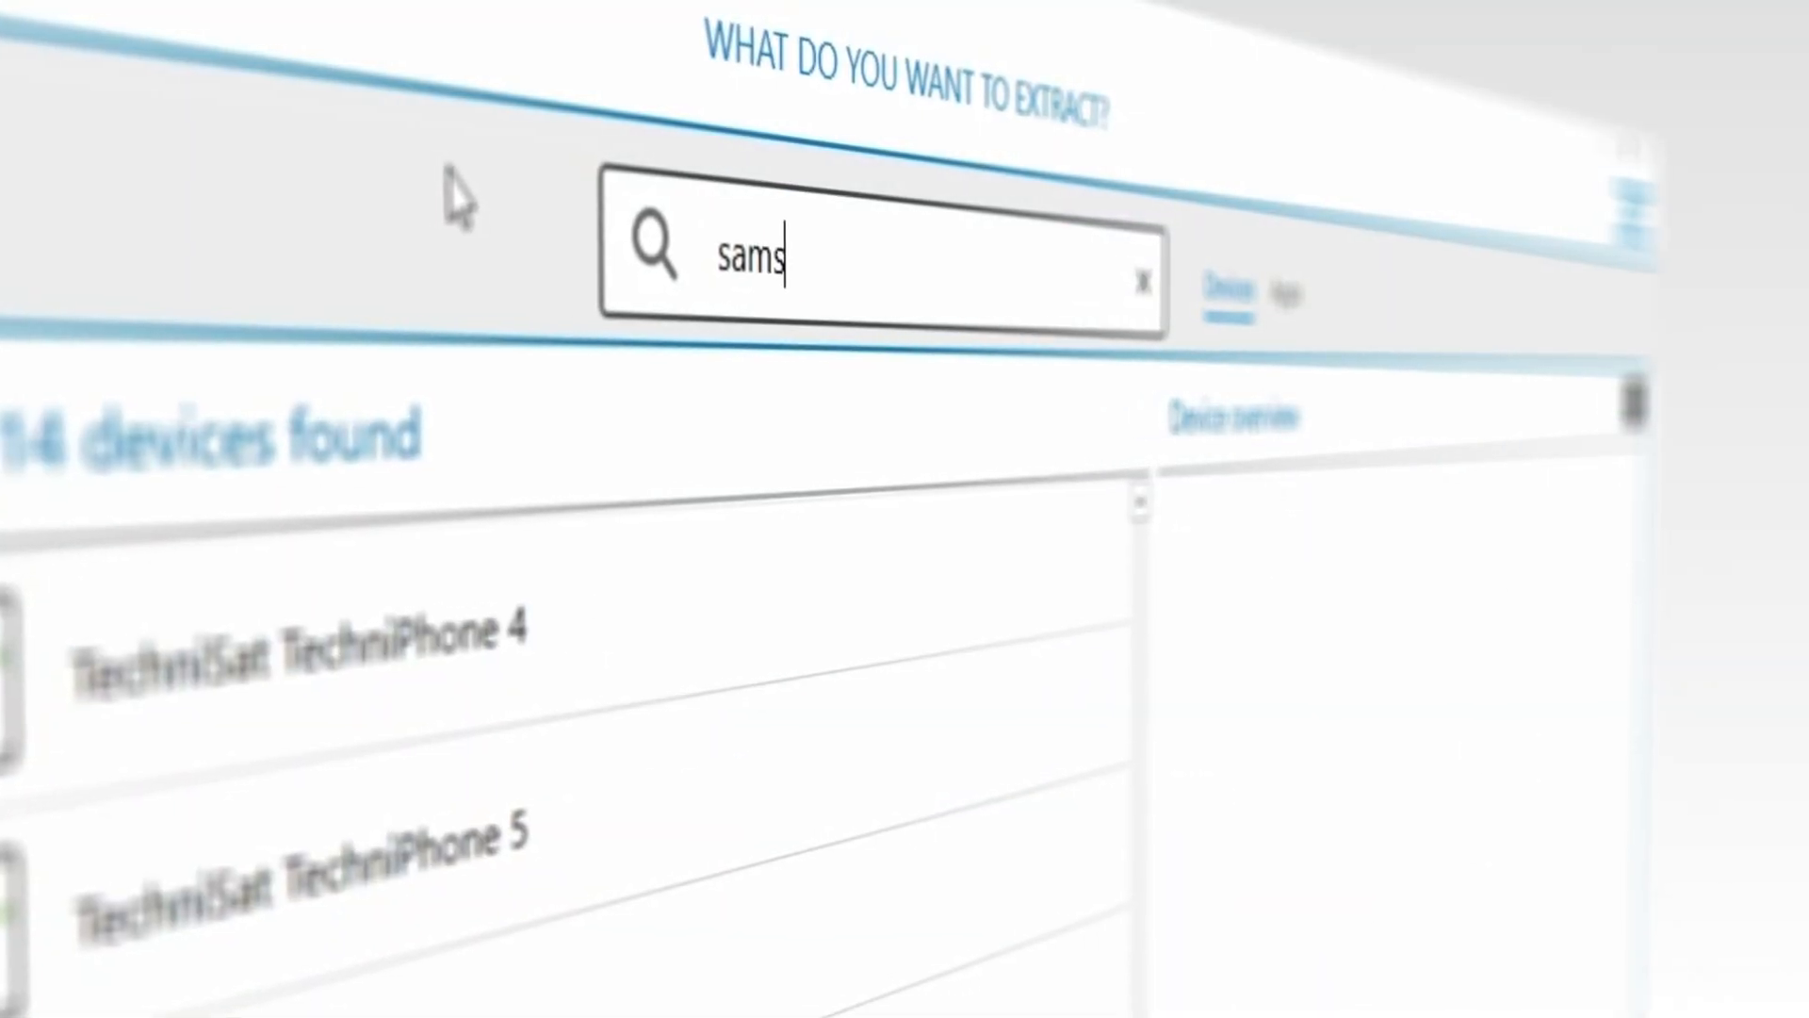
pyautogui.write('ung')
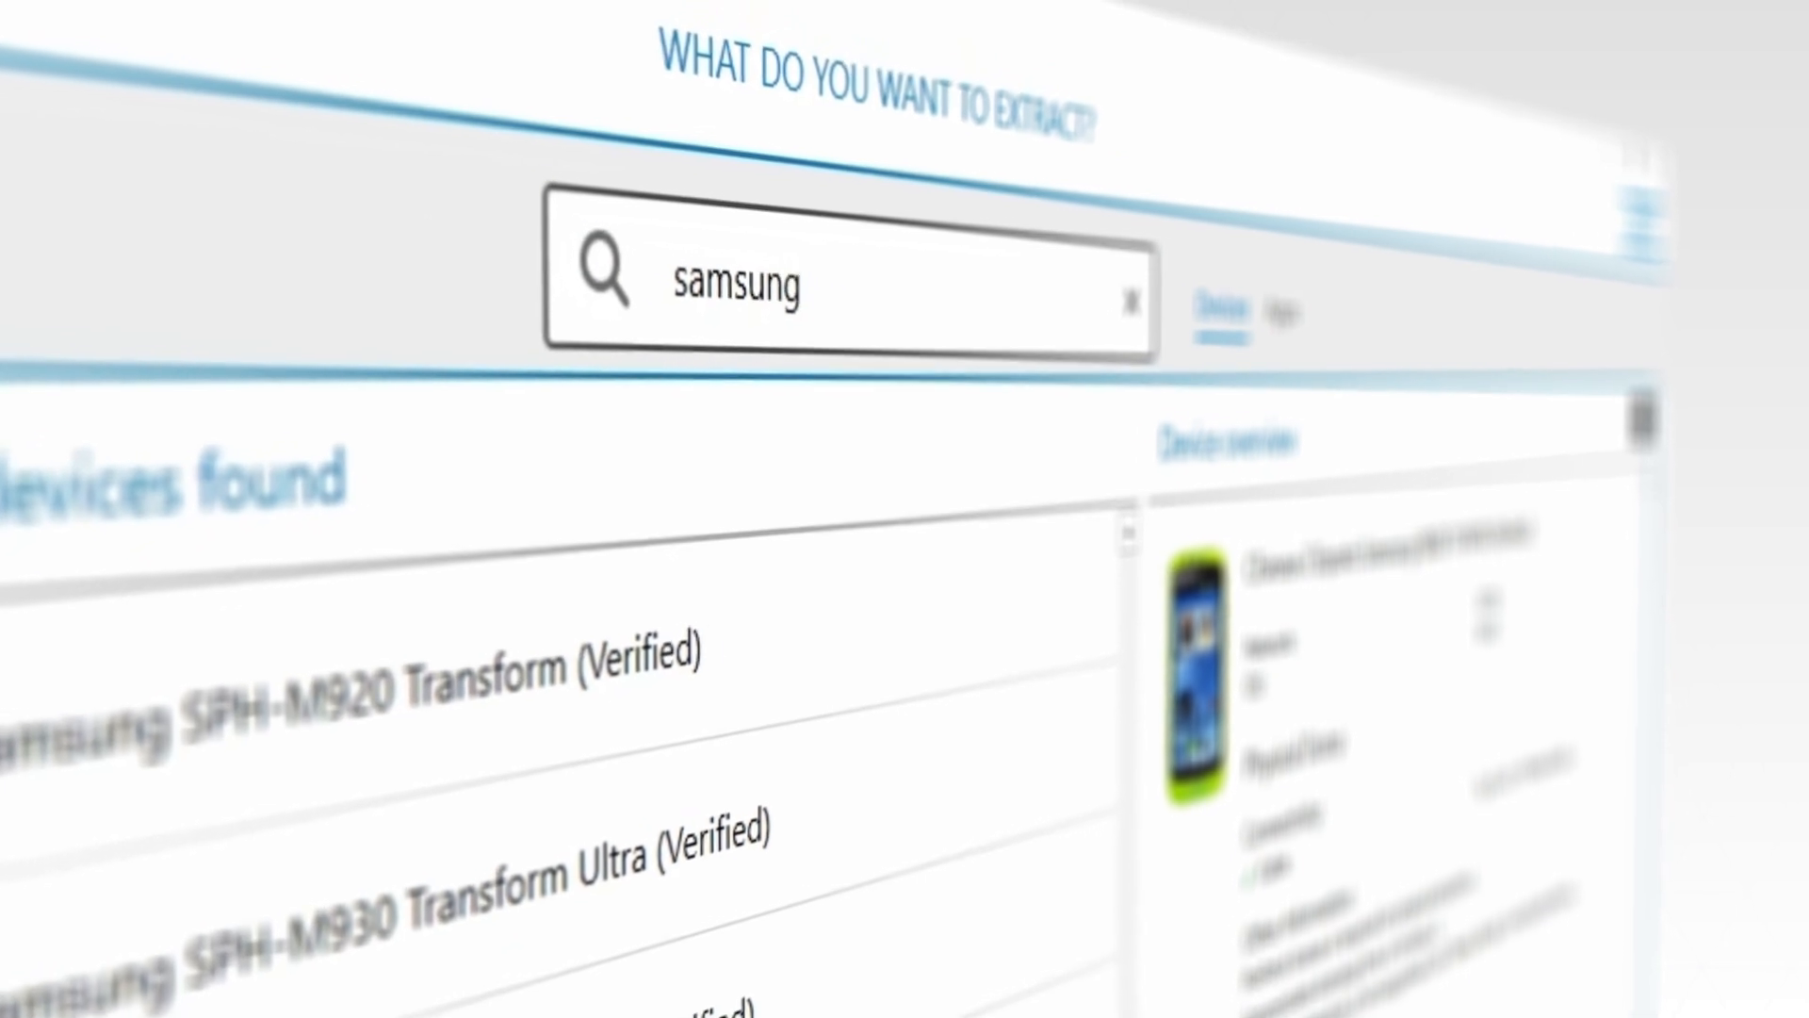